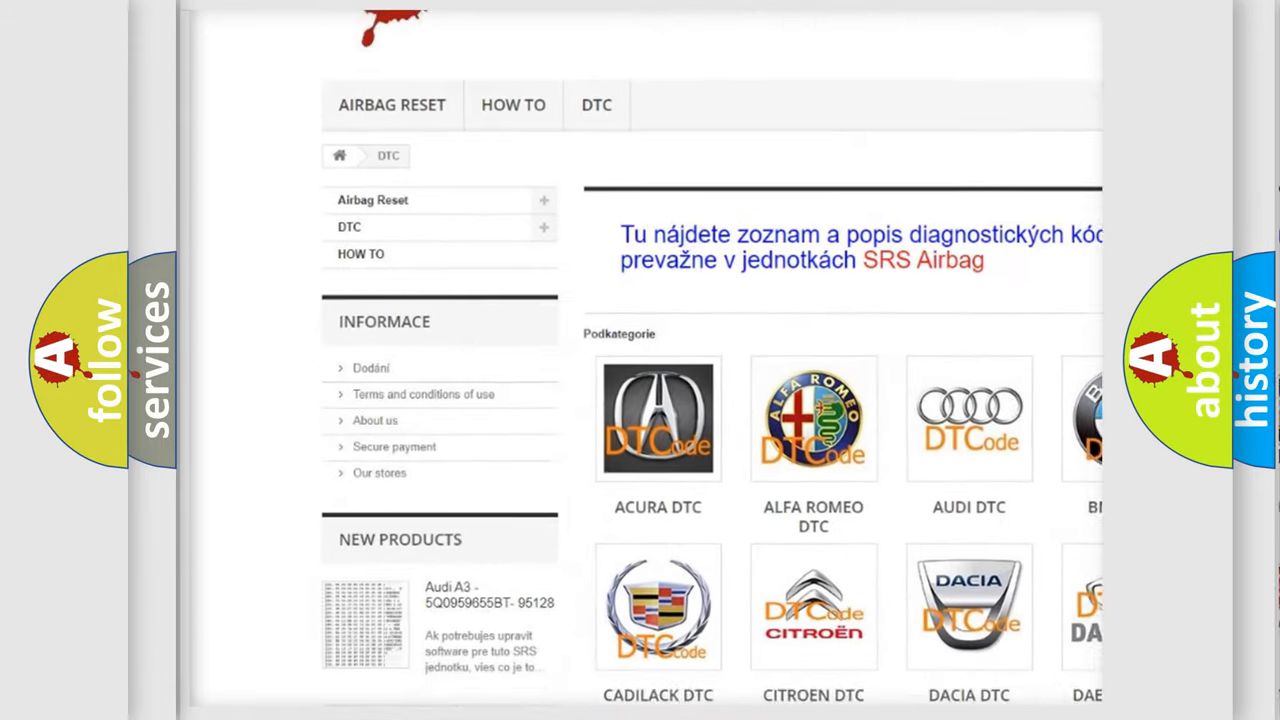
pyautogui.scroll(-3)
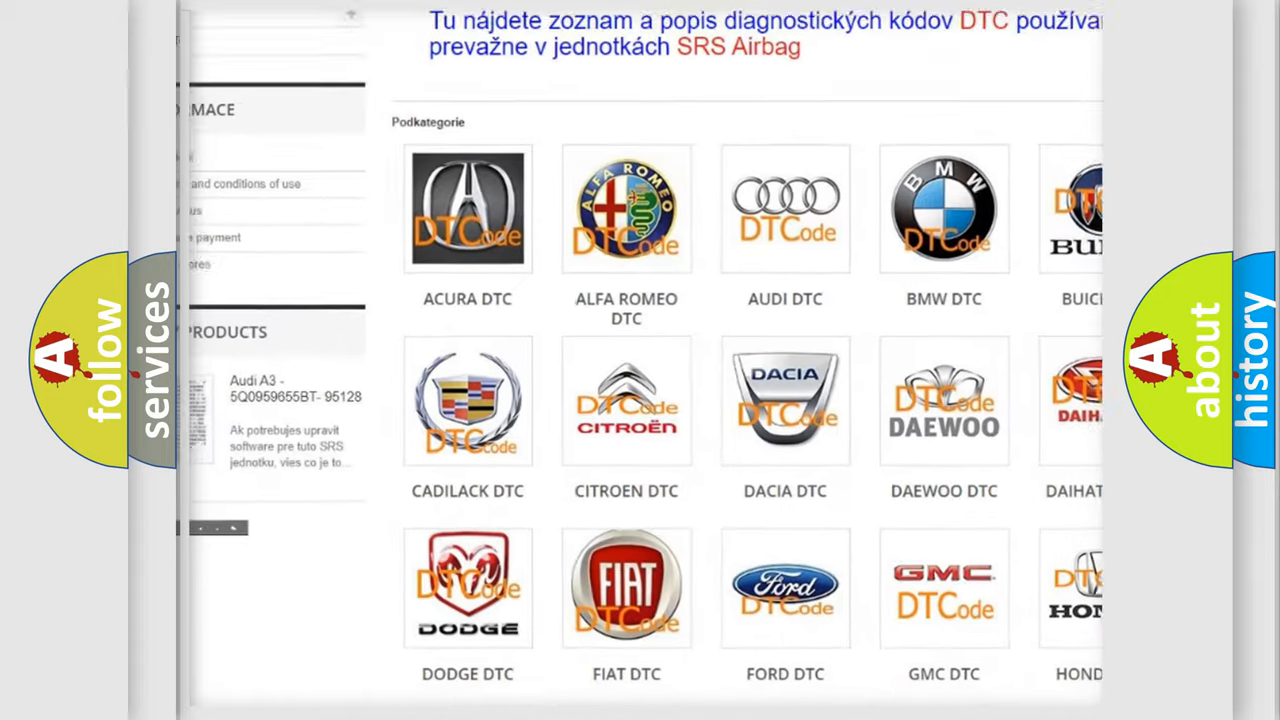